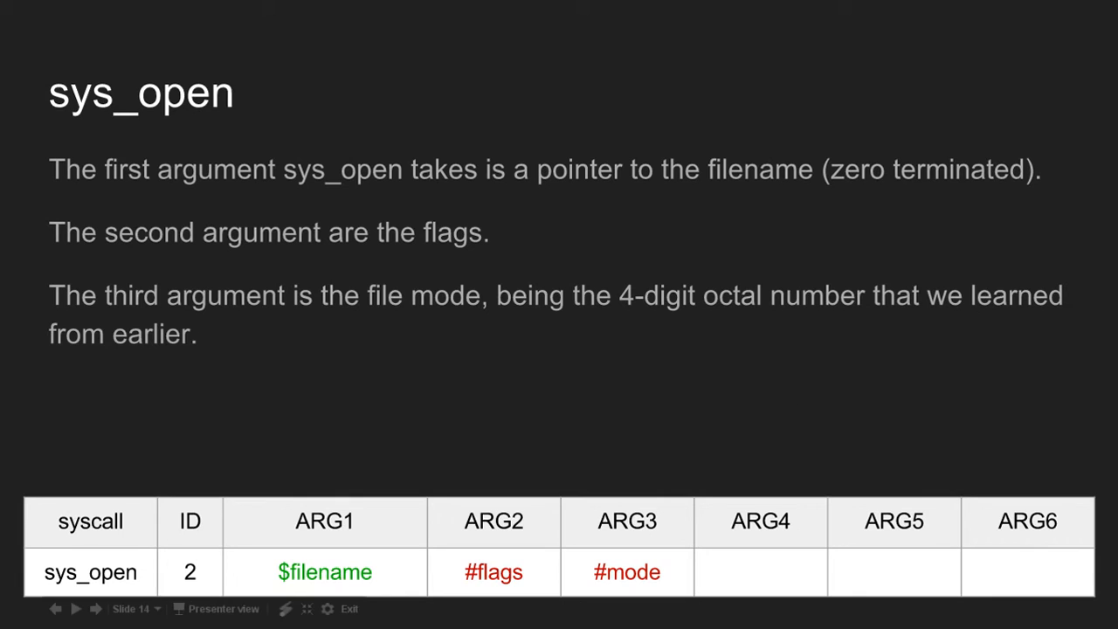
{"action": "mouse_move", "coordinate": [322, 503]}
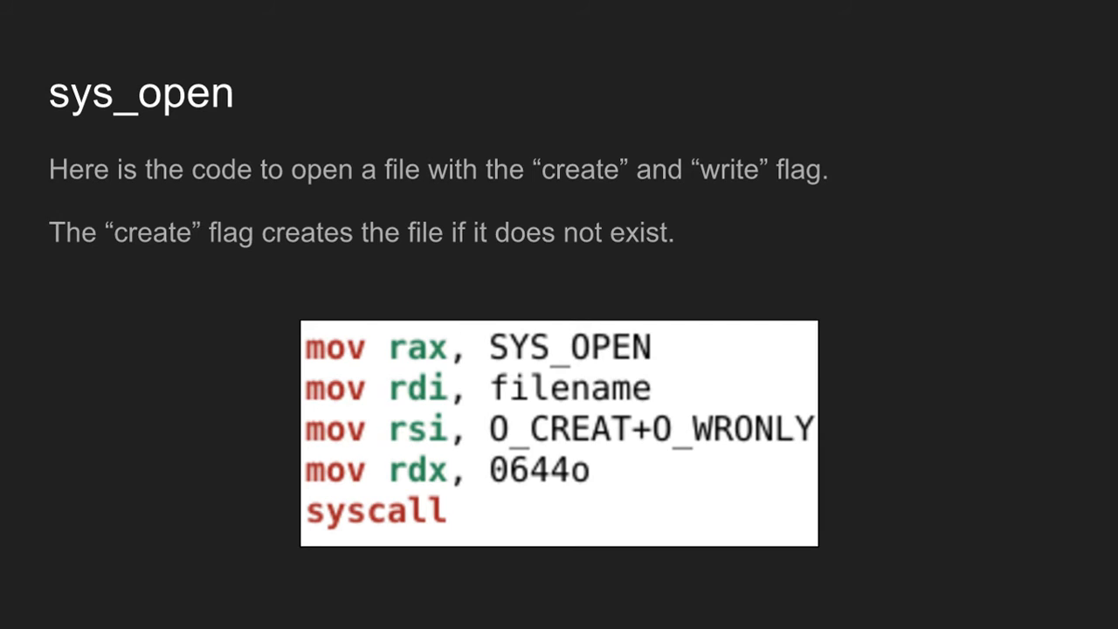
{"action": "mouse_move", "coordinate": [636, 336]}
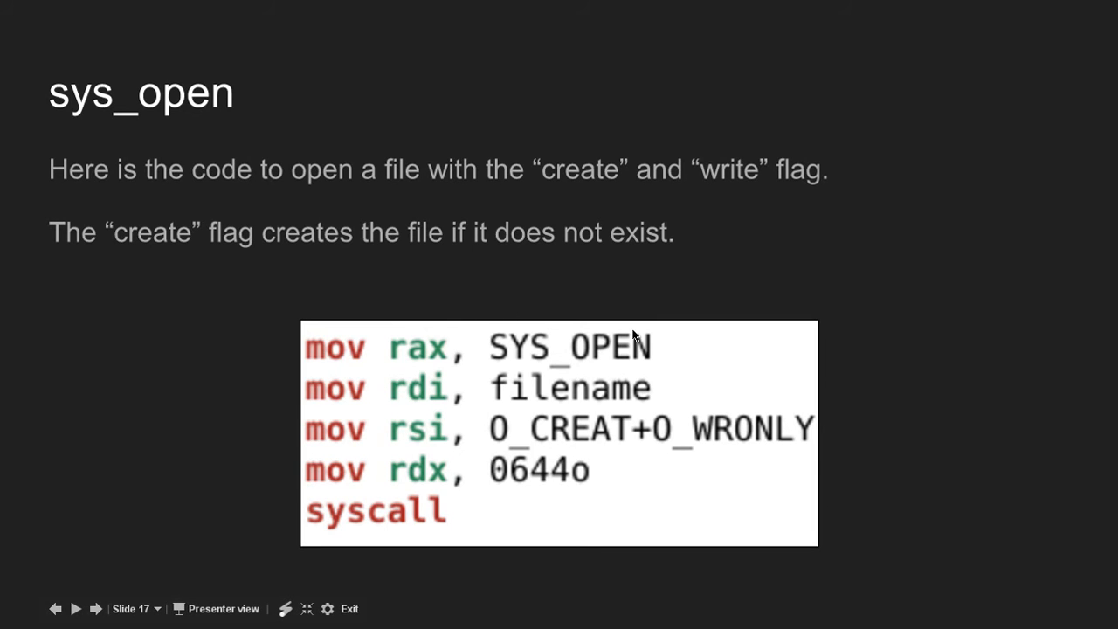
Step: Advance the presentation to the sys_write slide on writing text to a file
{"action": "left_click", "coordinate": [76, 608]}
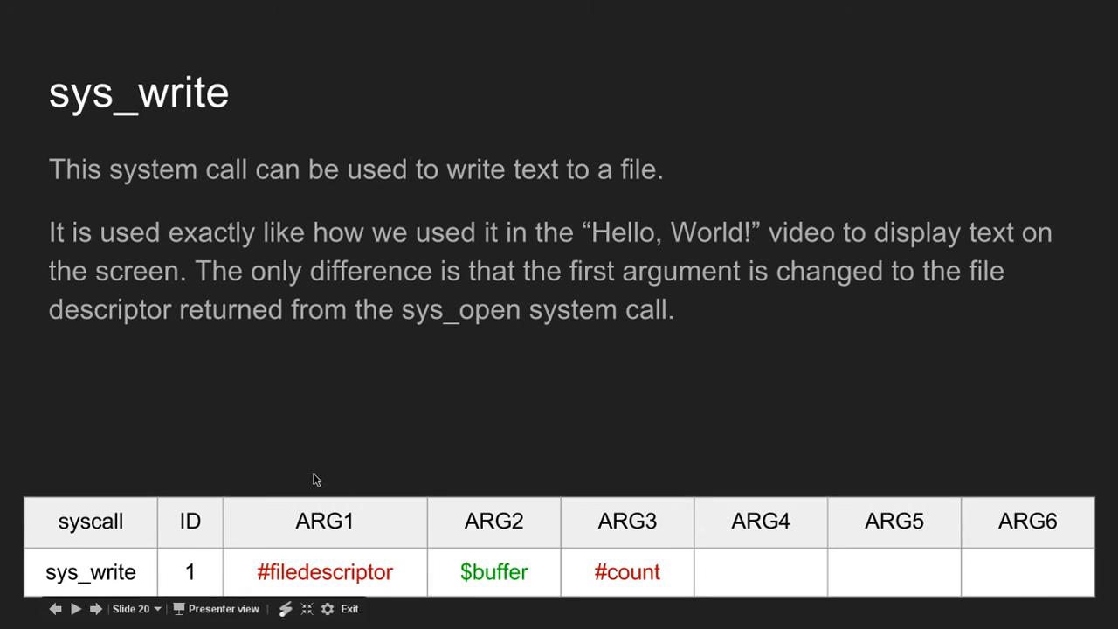
{"action": "mouse_move", "coordinate": [248, 463]}
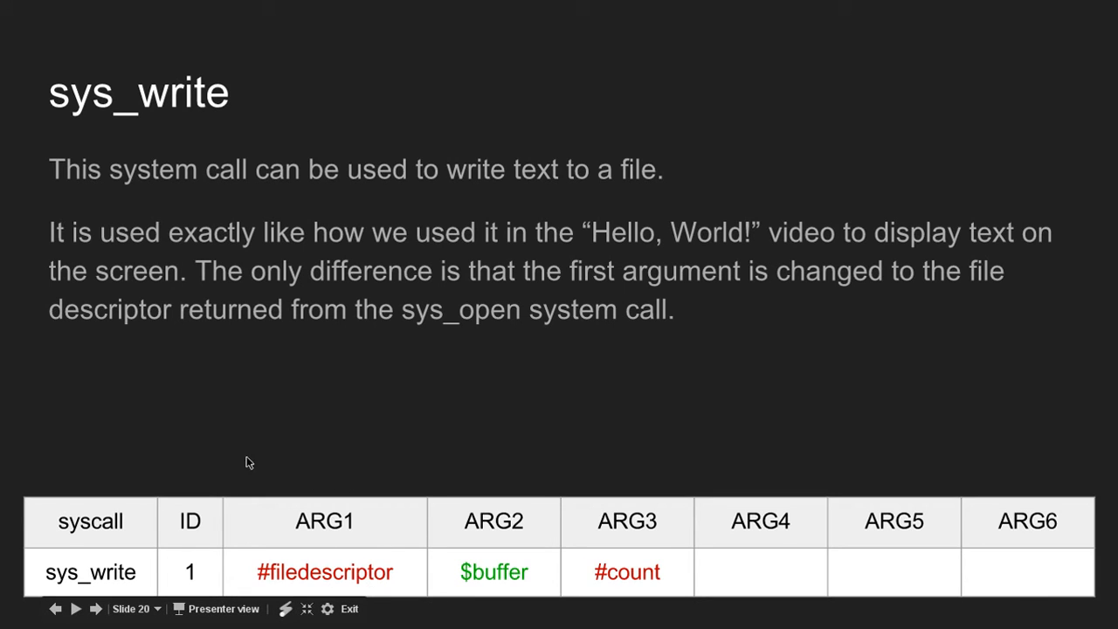
{"action": "mouse_move", "coordinate": [189, 601]}
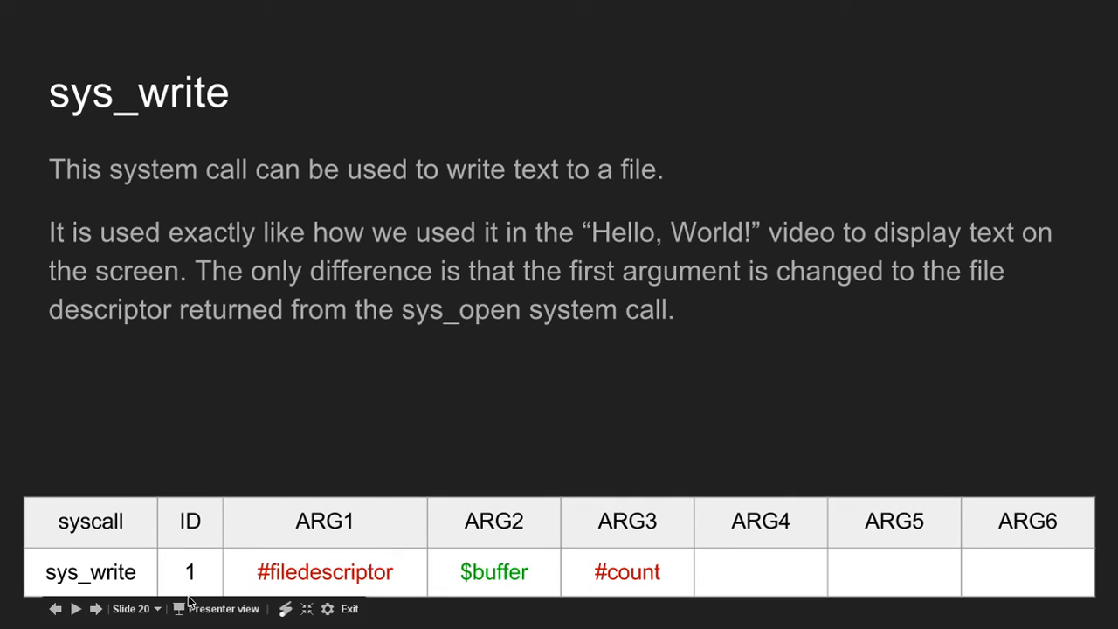
{"action": "mouse_move", "coordinate": [371, 456]}
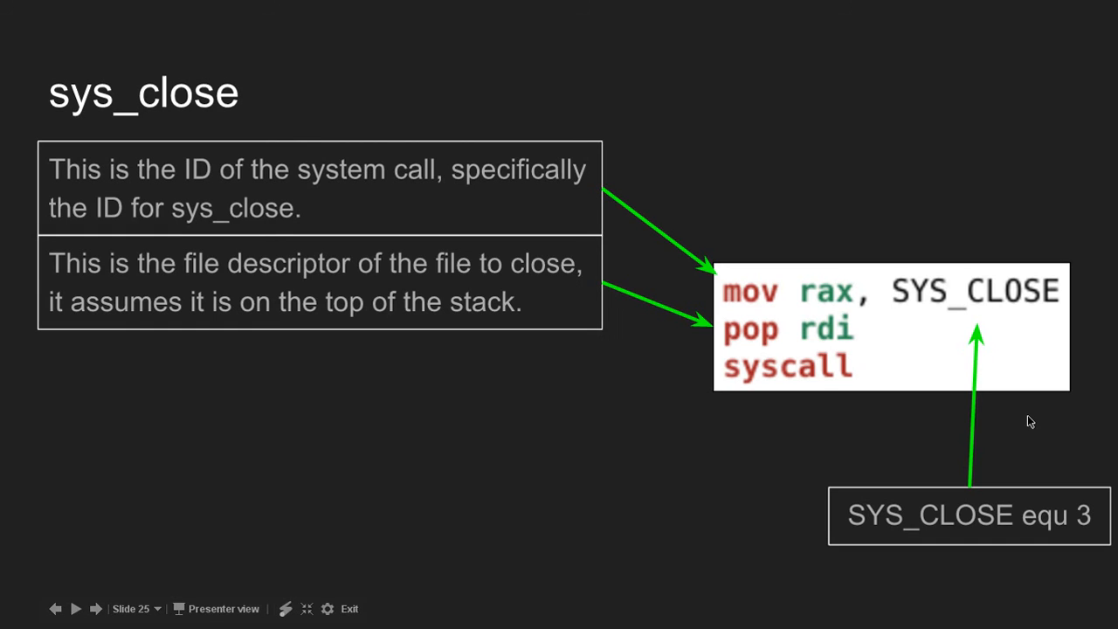
{"action": "mouse_move", "coordinate": [523, 178]}
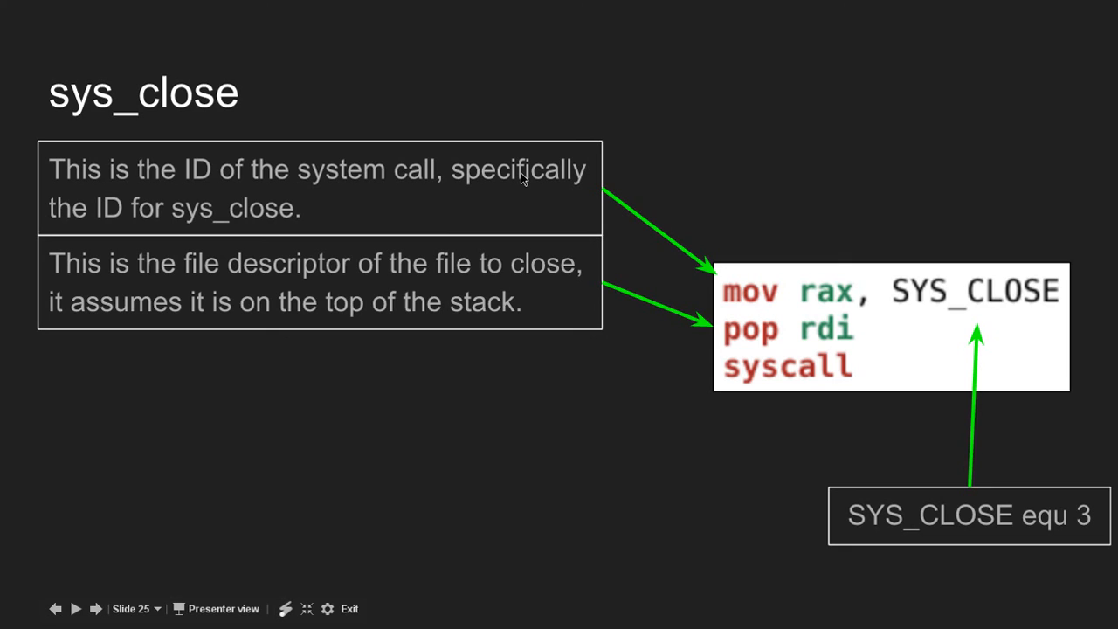
{"action": "mouse_move", "coordinate": [936, 288]}
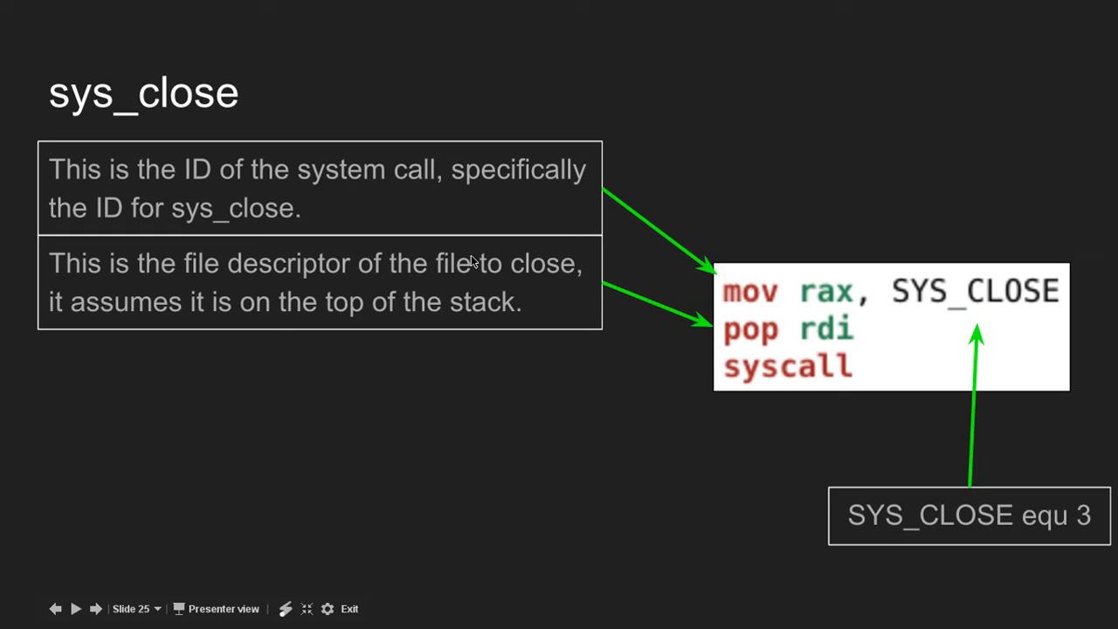
{"action": "mouse_move", "coordinate": [448, 297]}
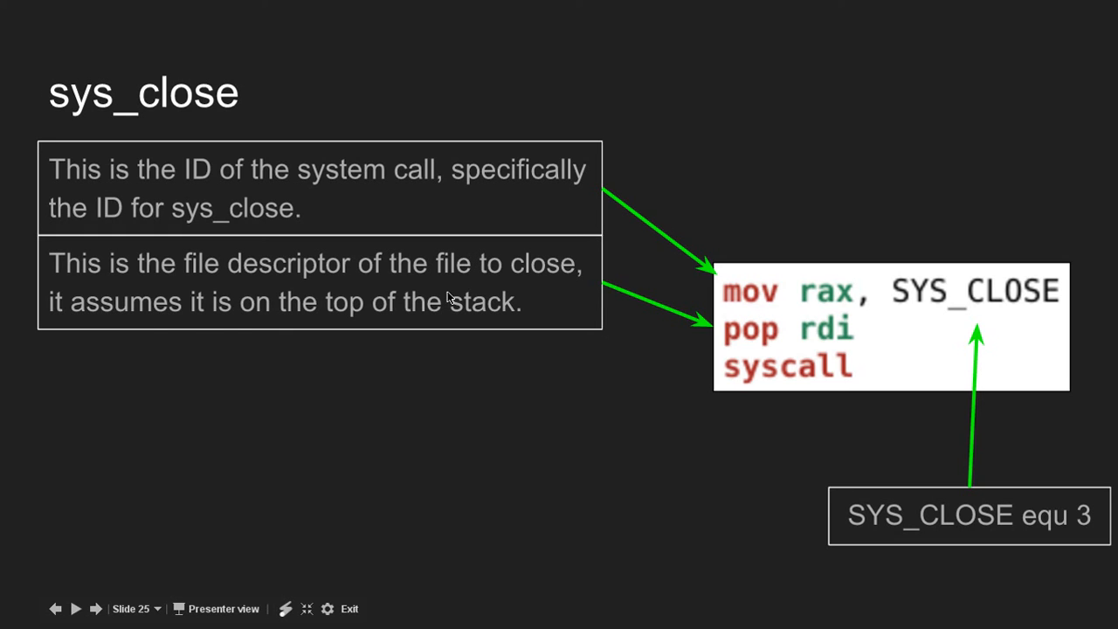
{"action": "mouse_move", "coordinate": [839, 346]}
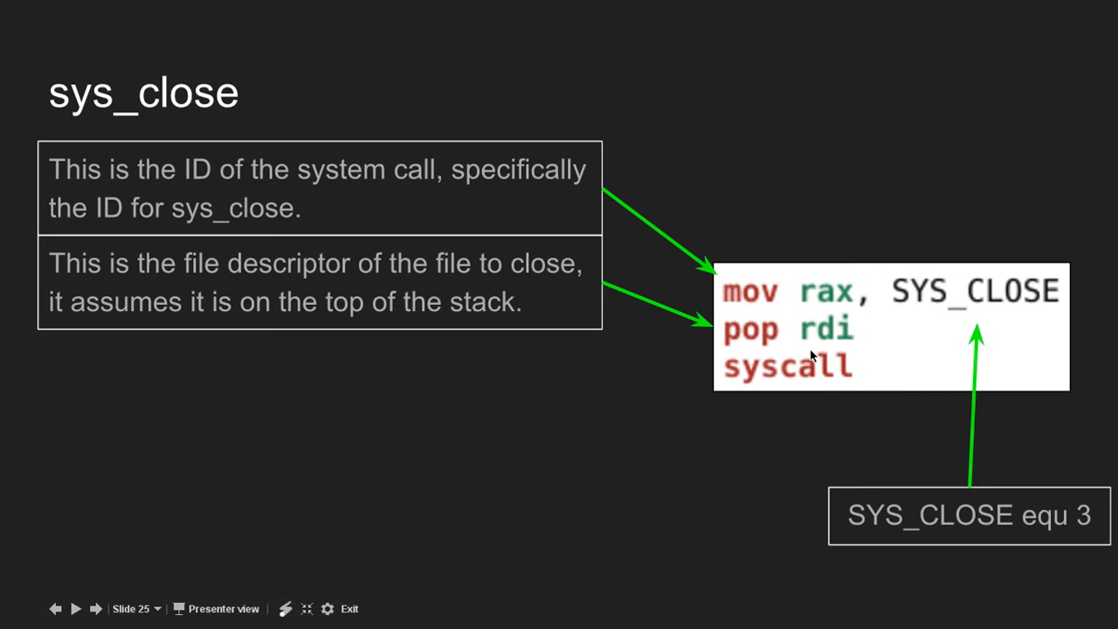
{"action": "mouse_move", "coordinate": [681, 388]}
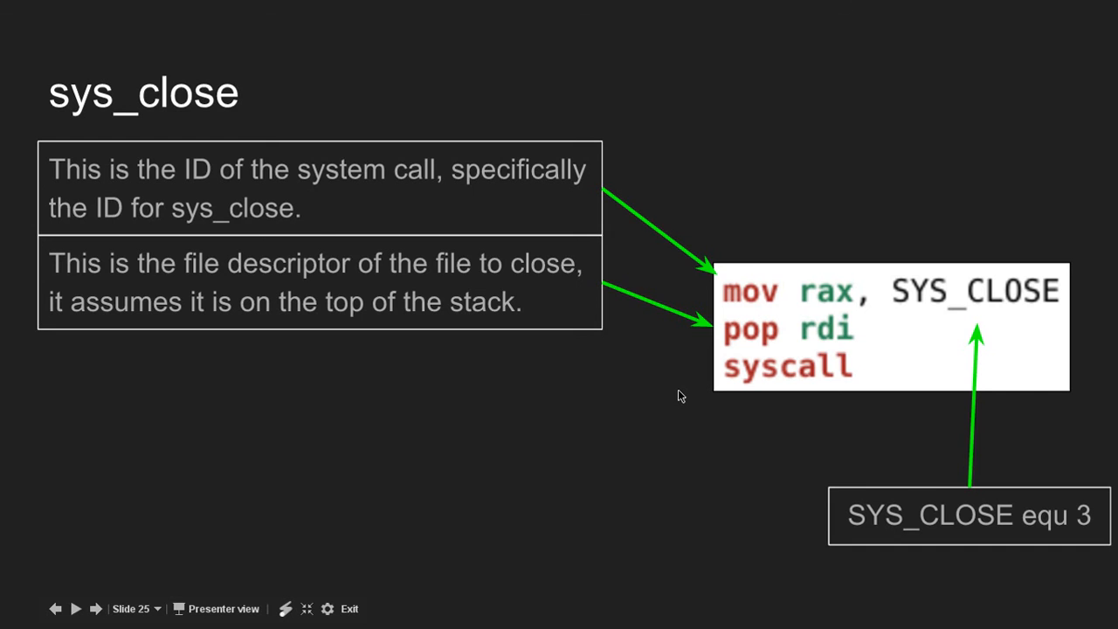
Step: Advance to the Code to Write to a File slide with the full open/write/close assembly
{"action": "left_click", "coordinate": [77, 607]}
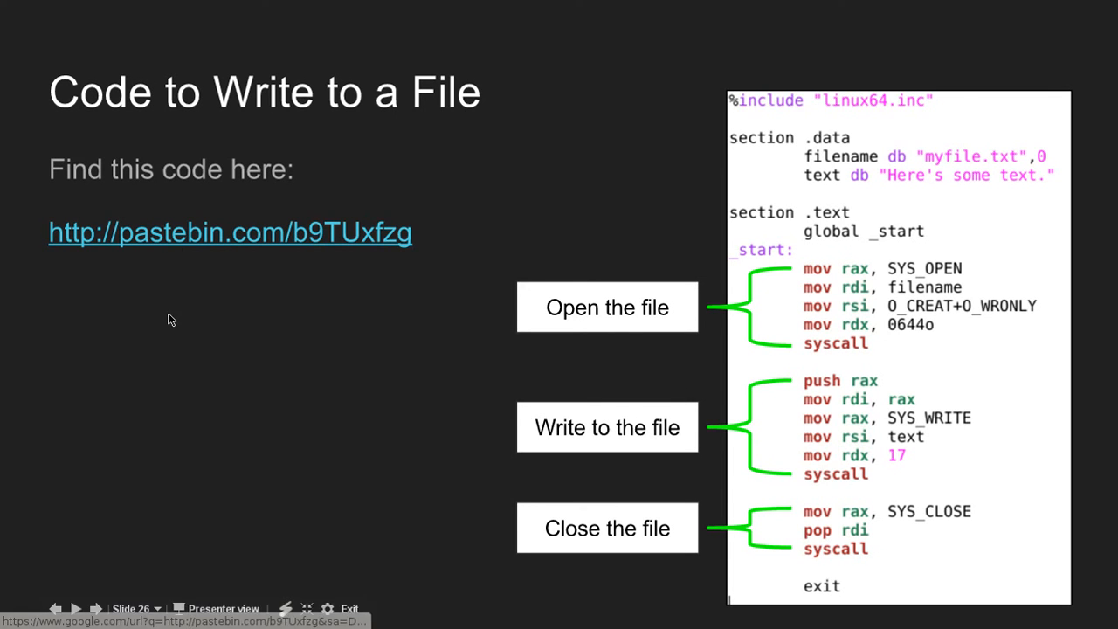
{"action": "mouse_move", "coordinate": [860, 158]}
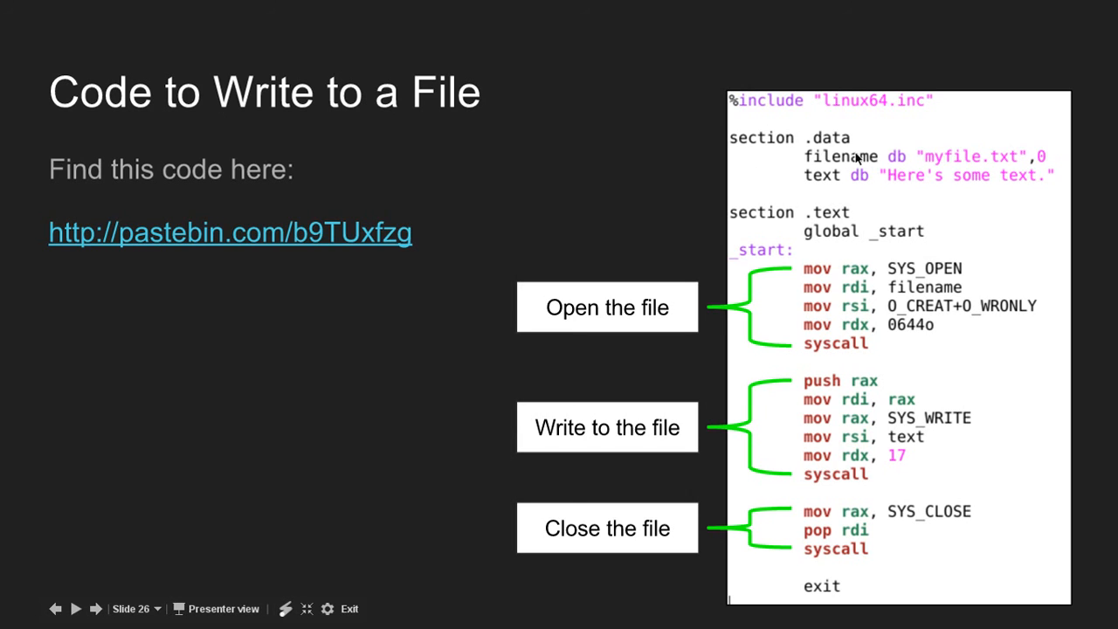
{"action": "mouse_move", "coordinate": [977, 168]}
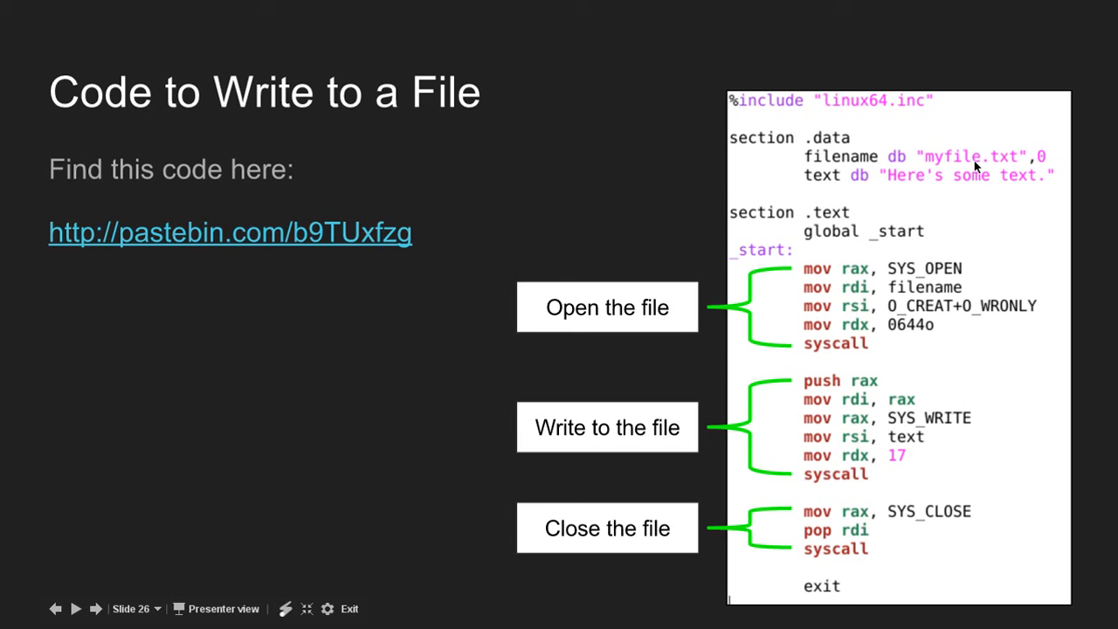
{"action": "mouse_move", "coordinate": [1012, 166]}
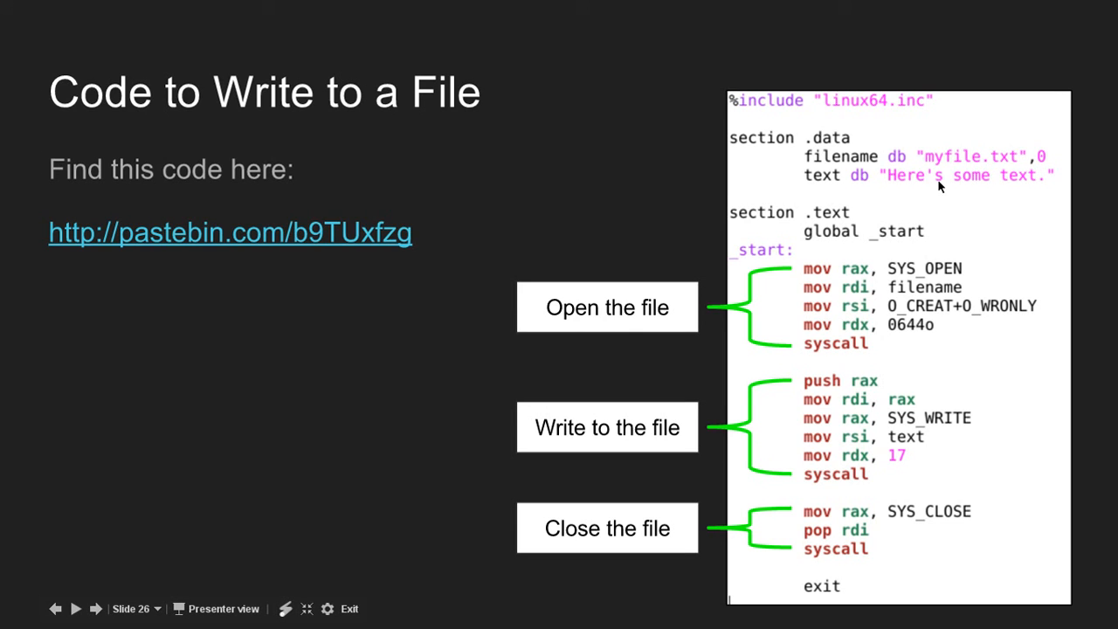
{"action": "mouse_move", "coordinate": [1022, 155]}
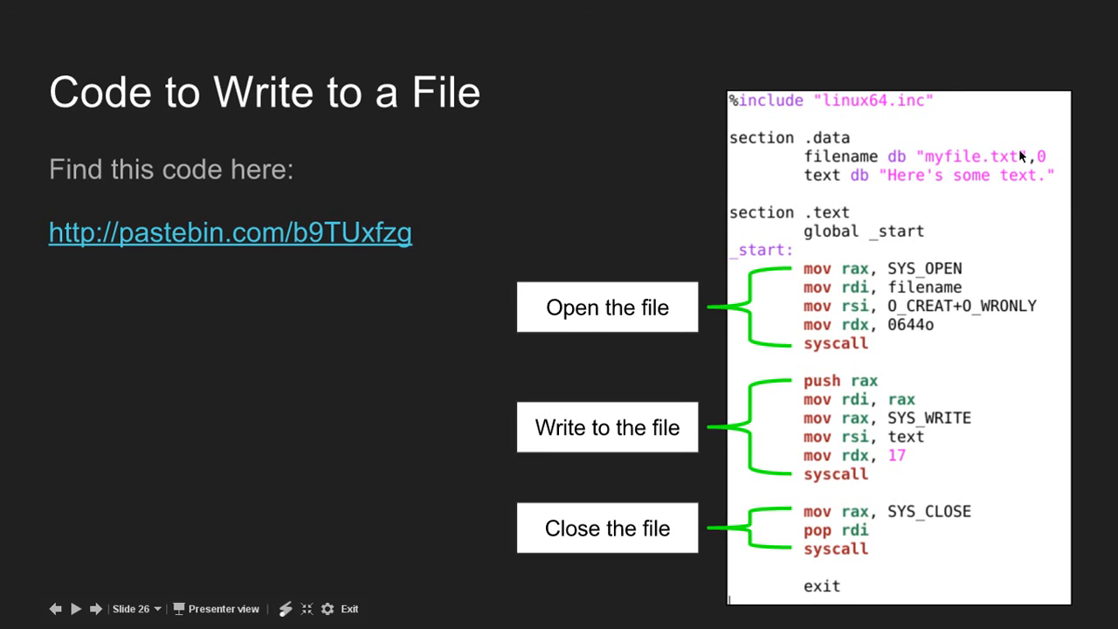
{"action": "mouse_move", "coordinate": [1039, 157]}
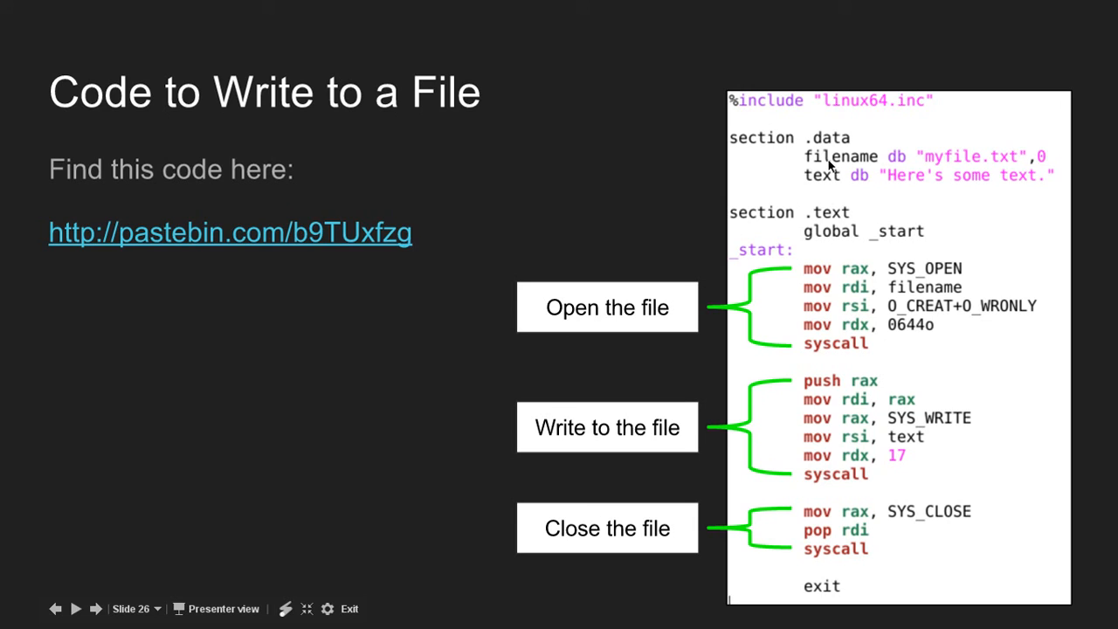
{"action": "mouse_move", "coordinate": [926, 104]}
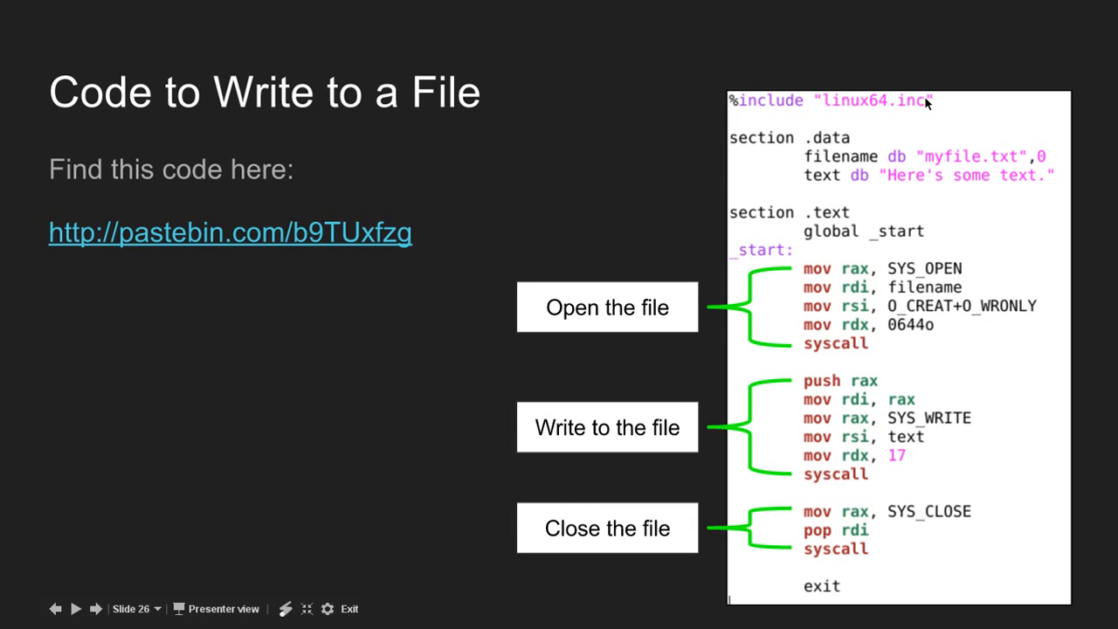
{"action": "mouse_move", "coordinate": [870, 220]}
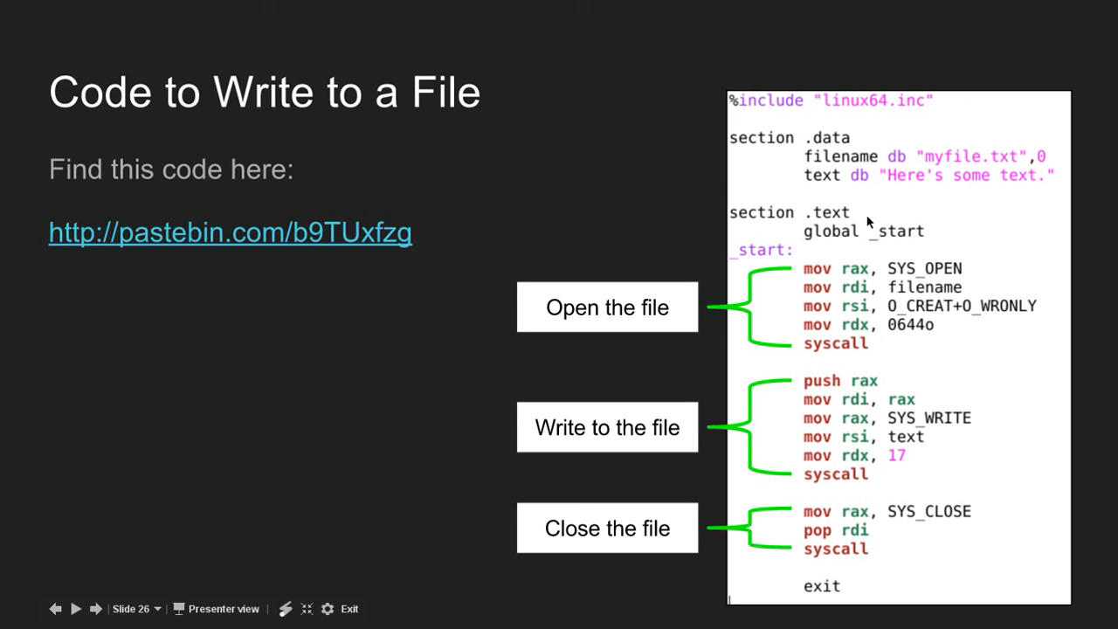
{"action": "mouse_move", "coordinate": [769, 351]}
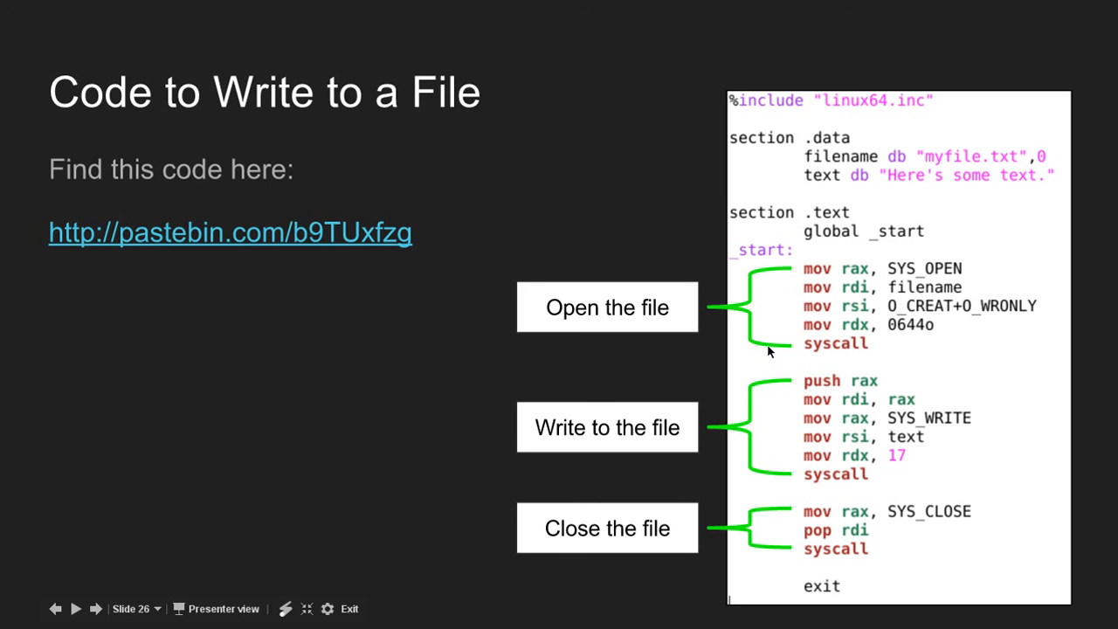
{"action": "mouse_move", "coordinate": [786, 480]}
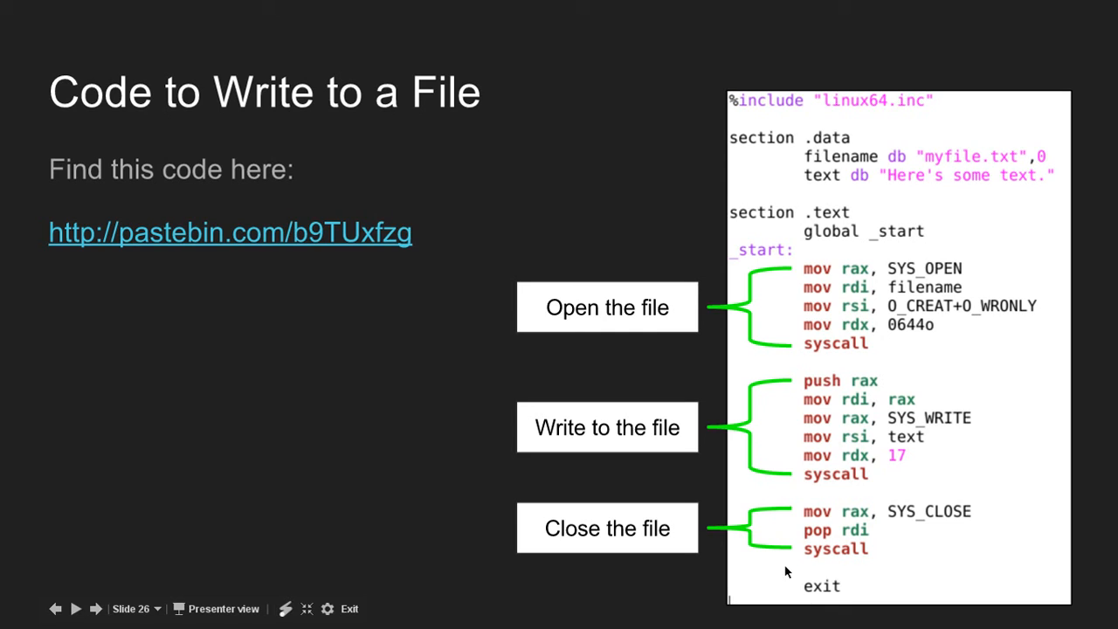
{"action": "mouse_move", "coordinate": [842, 351]}
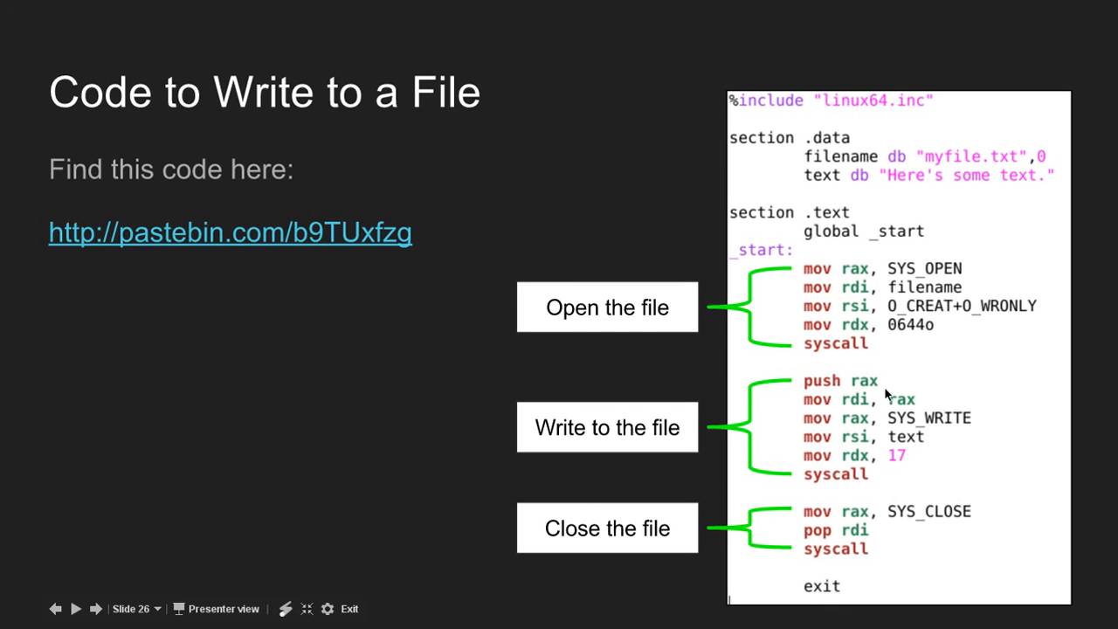
{"action": "mouse_move", "coordinate": [819, 522]}
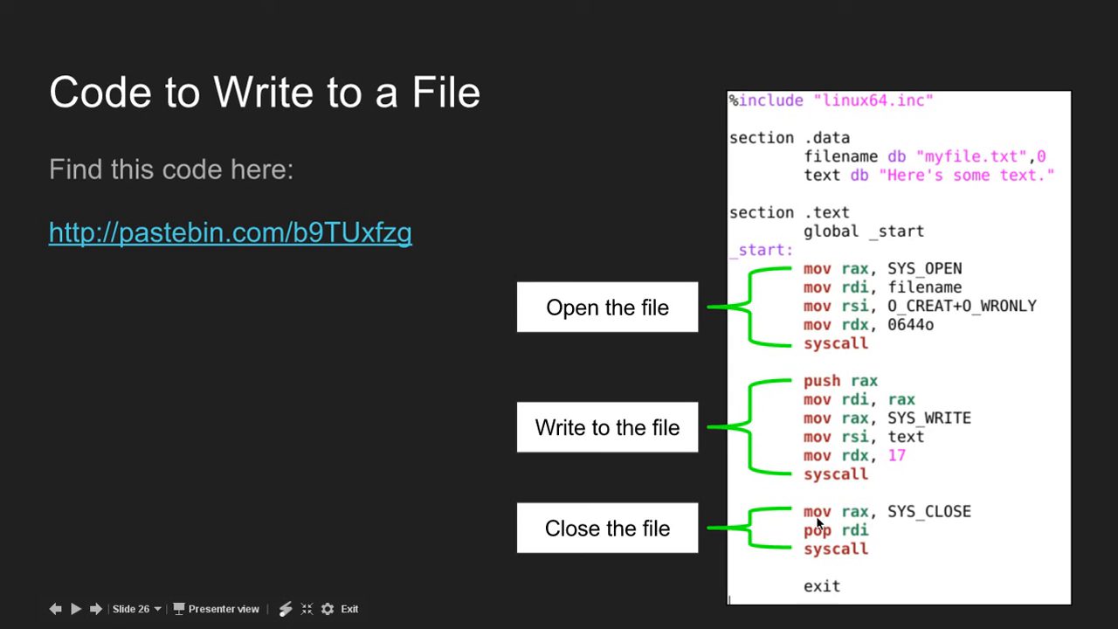
{"action": "mouse_move", "coordinate": [877, 540]}
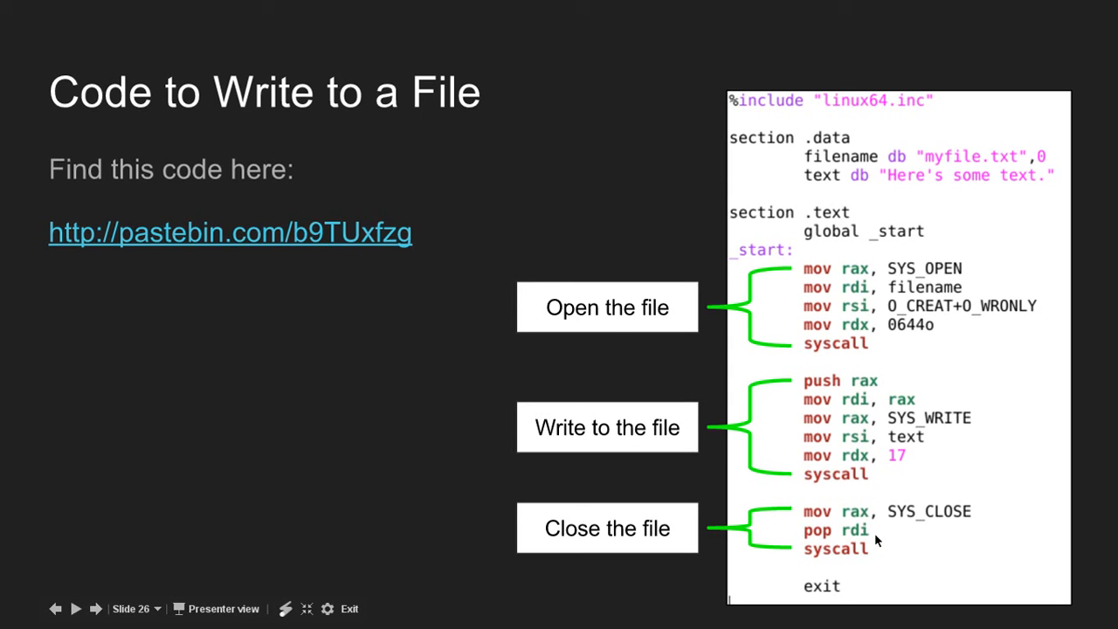
{"action": "mouse_move", "coordinate": [767, 599]}
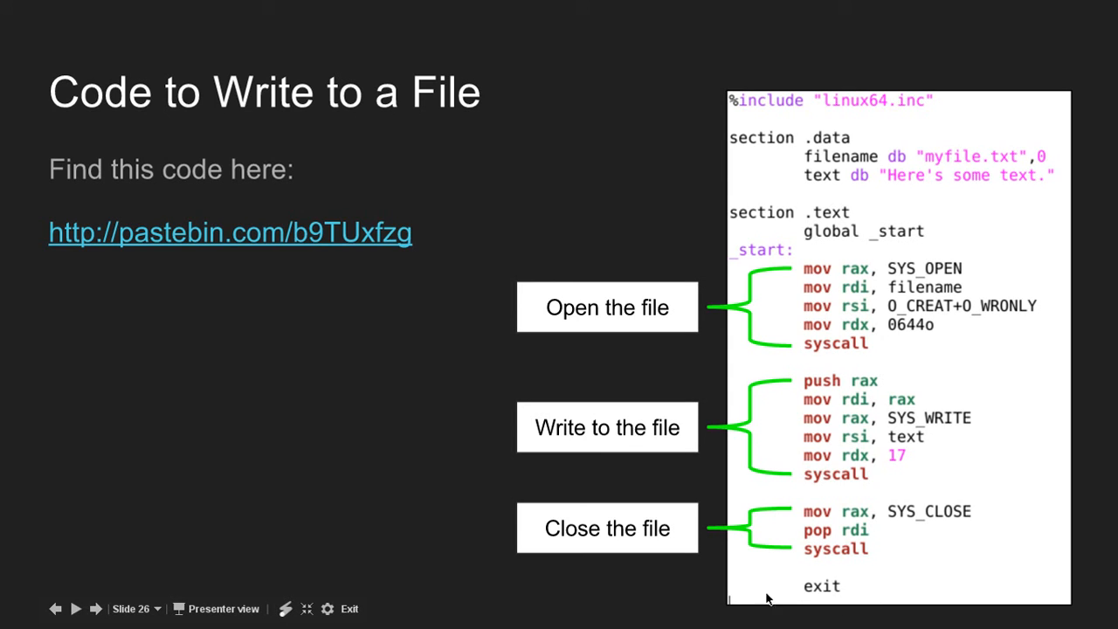
{"action": "mouse_move", "coordinate": [388, 356]}
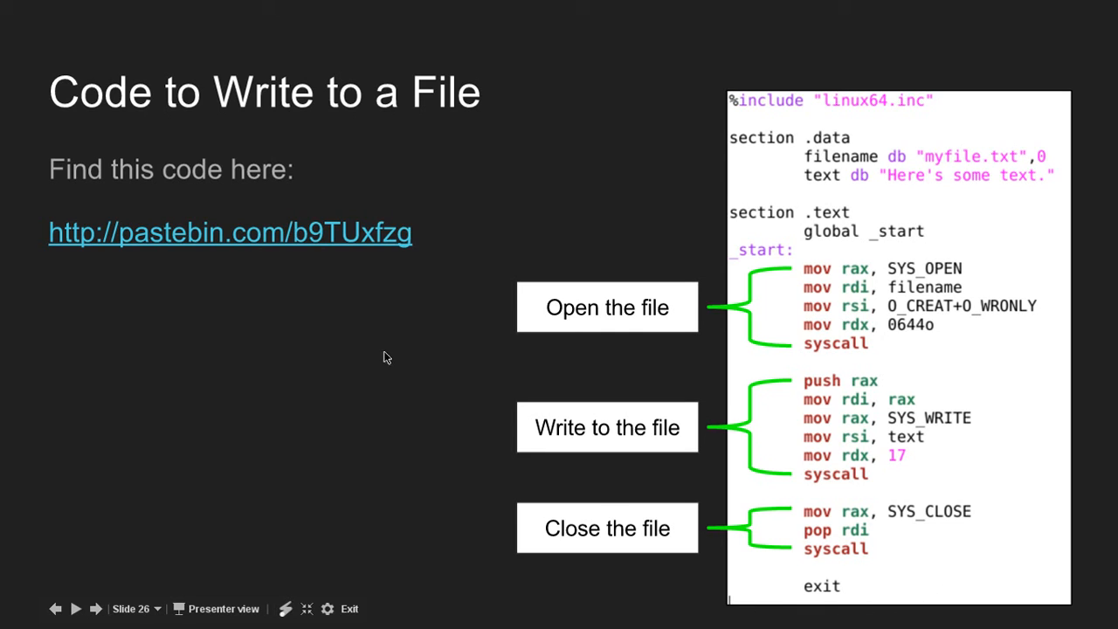
{"action": "mouse_move", "coordinate": [171, 395]}
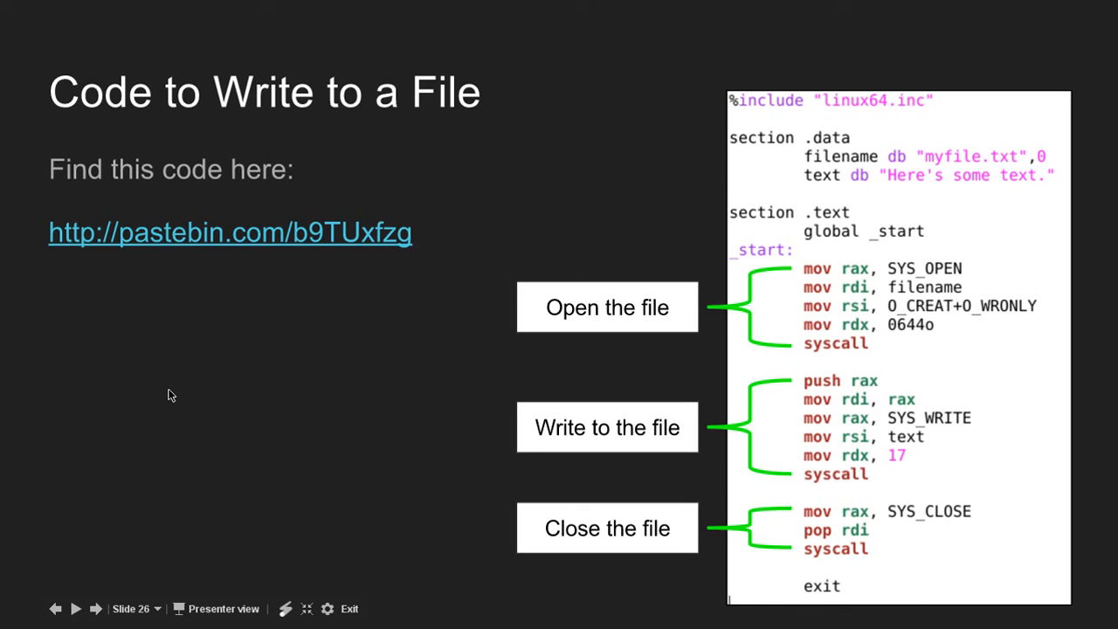